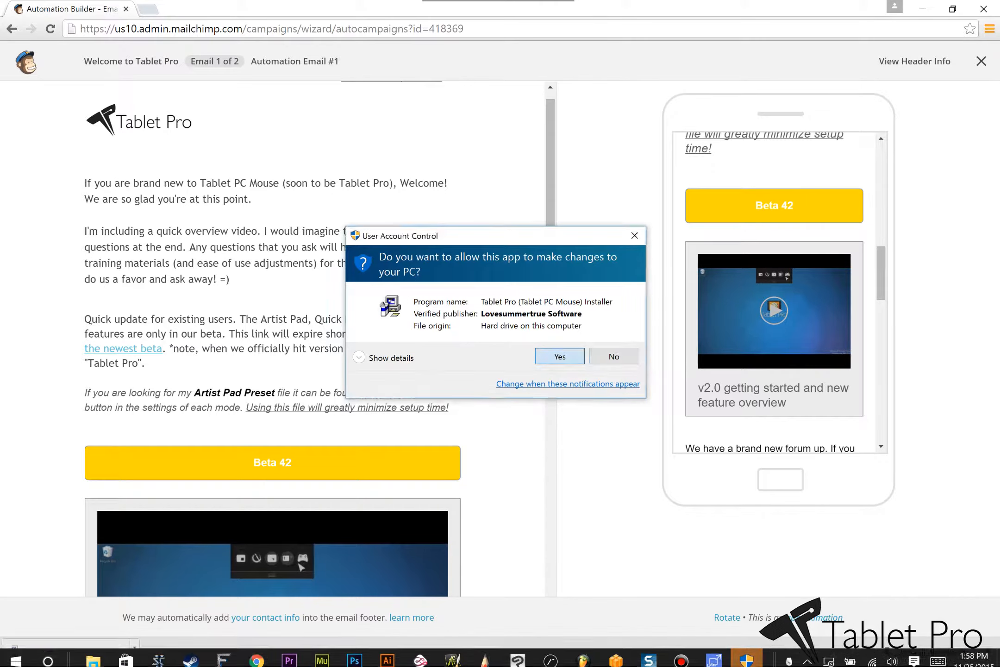
Step: Allow the installer in User Account Control and install Tablet Pro in English
{"action": "left_click", "coordinate": [559, 356]}
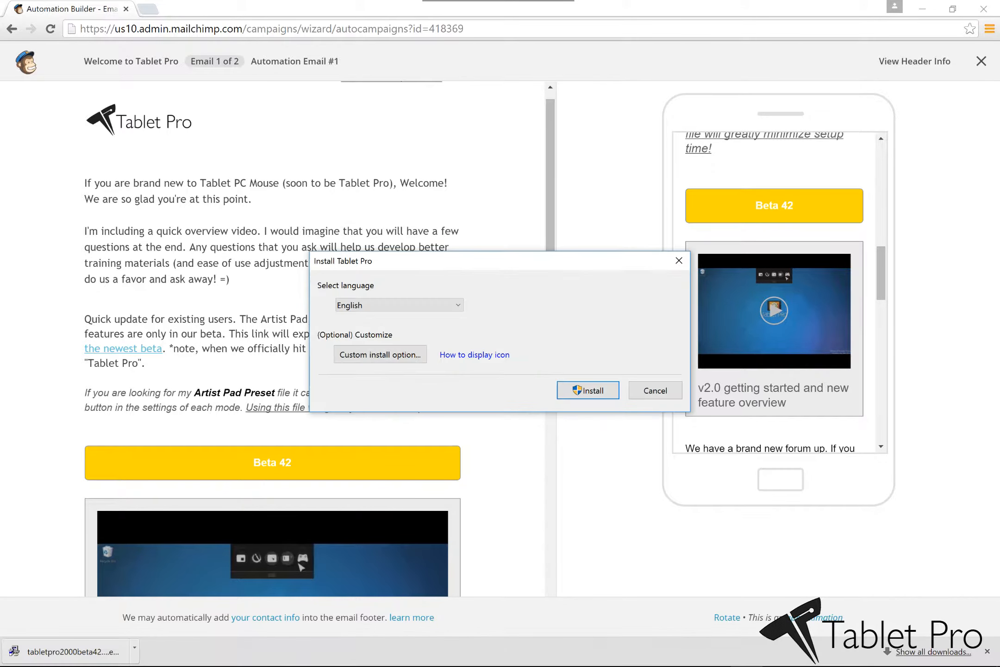
{"action": "left_click", "coordinate": [587, 390]}
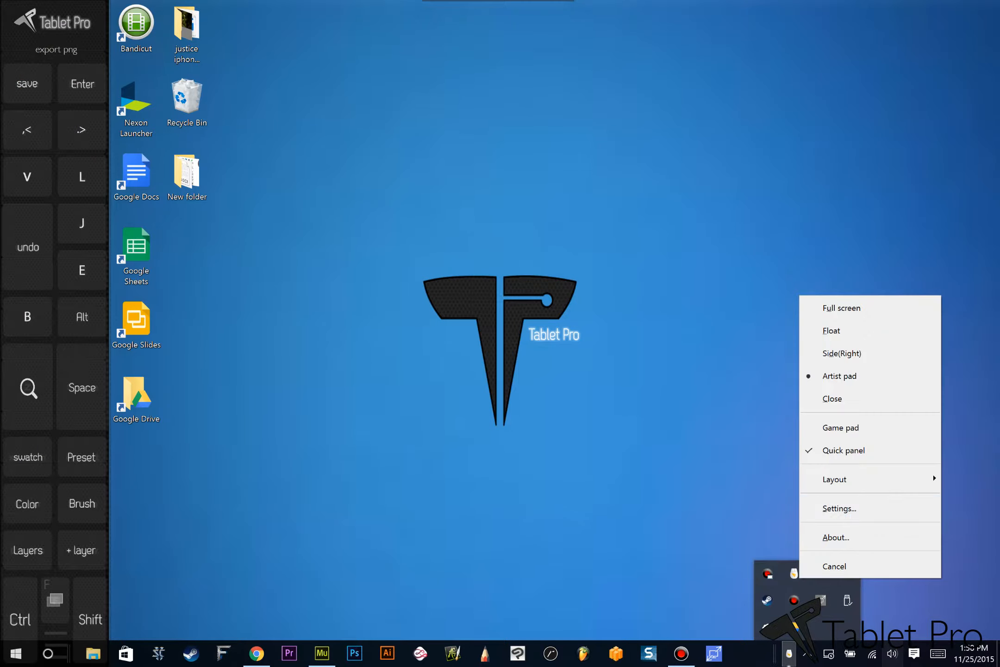
{"action": "mouse_move", "coordinate": [838, 508]}
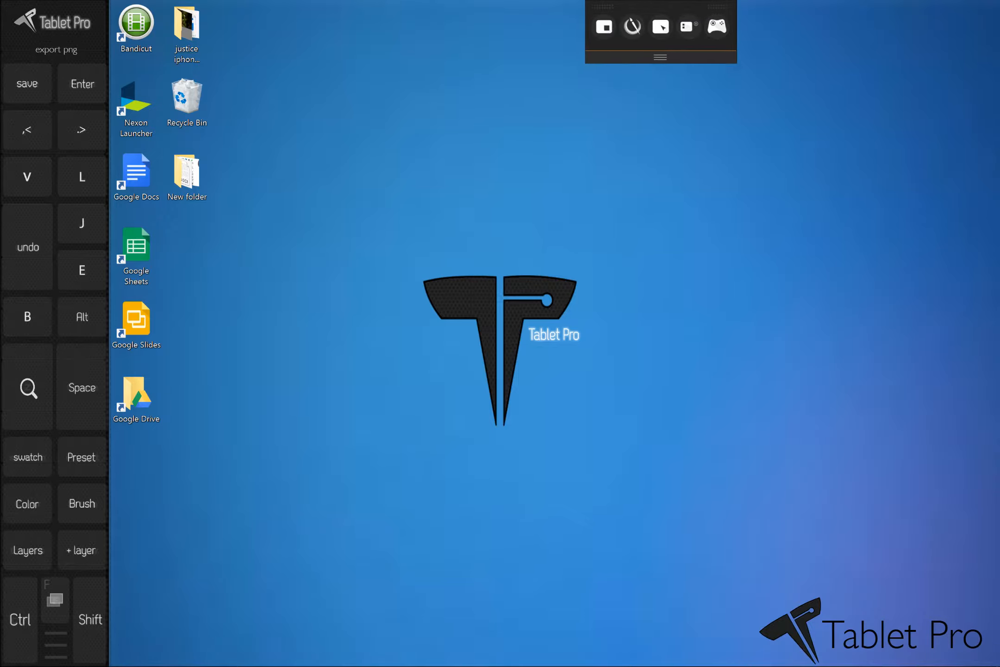
Step: Reach Tablet Pro's Settings from the Quick Panel menu in Artist pad mode
{"action": "left_click", "coordinate": [660, 57]}
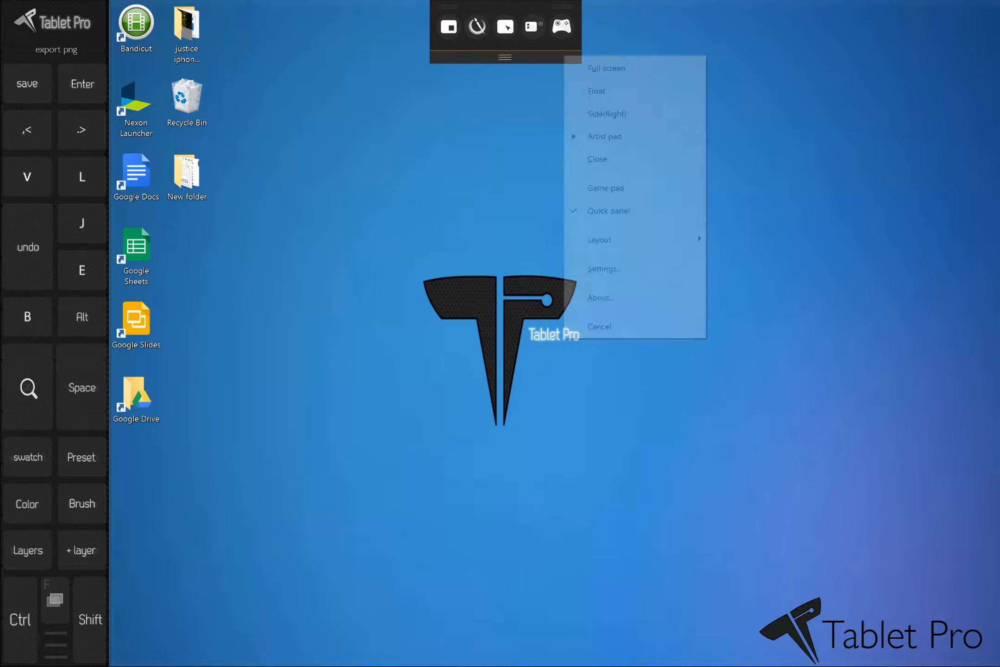
{"action": "left_click", "coordinate": [604, 267]}
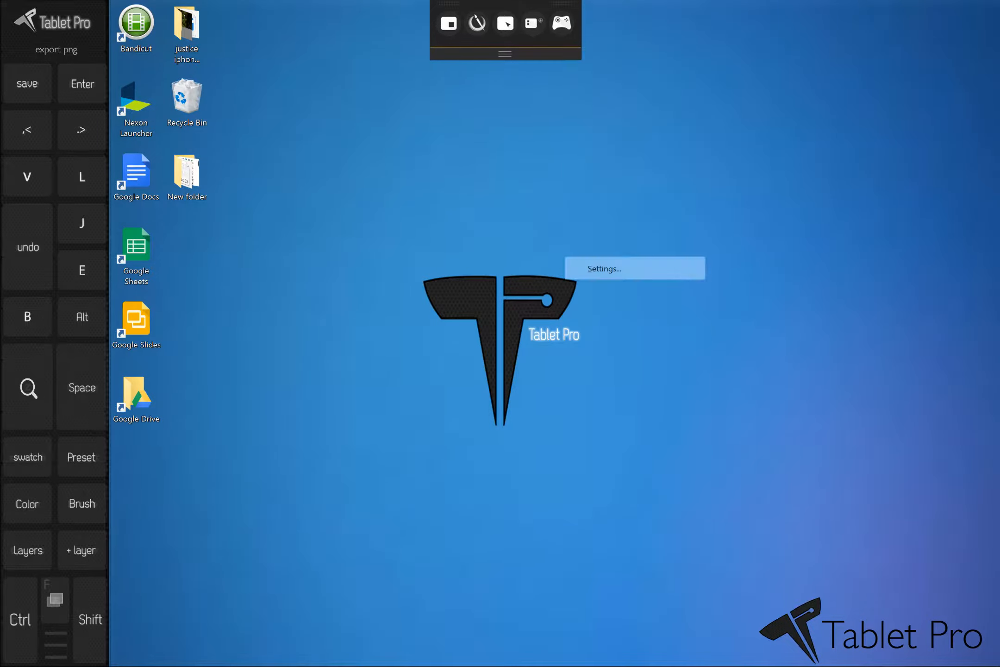
Step: Load the 'Preset Photoshop fullscreen' preset on the Artist Pad Mode settings page
{"action": "left_click", "coordinate": [602, 268]}
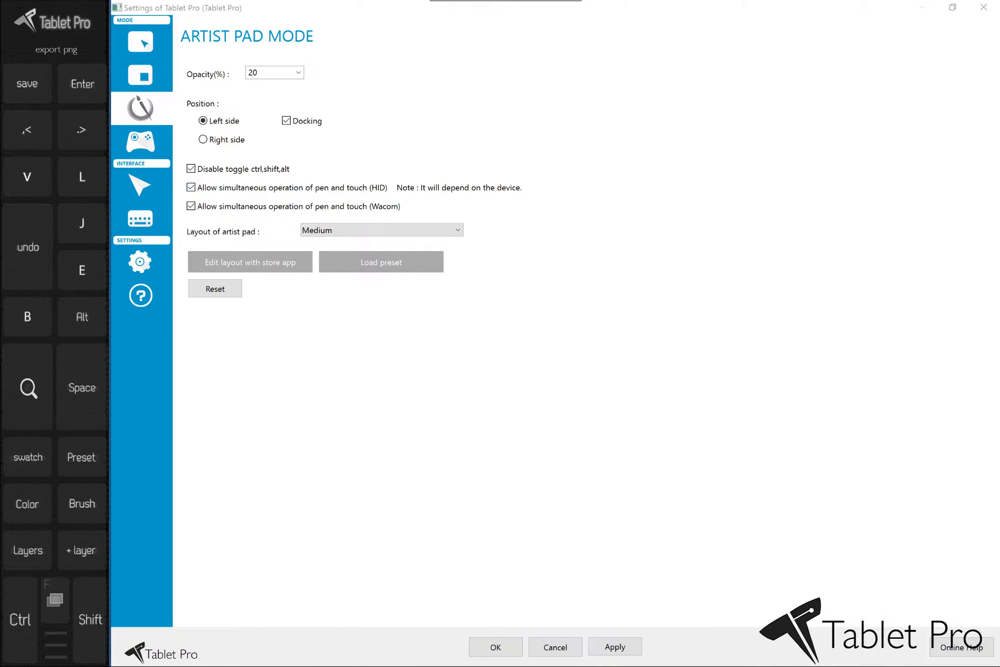
{"action": "left_click", "coordinate": [380, 261]}
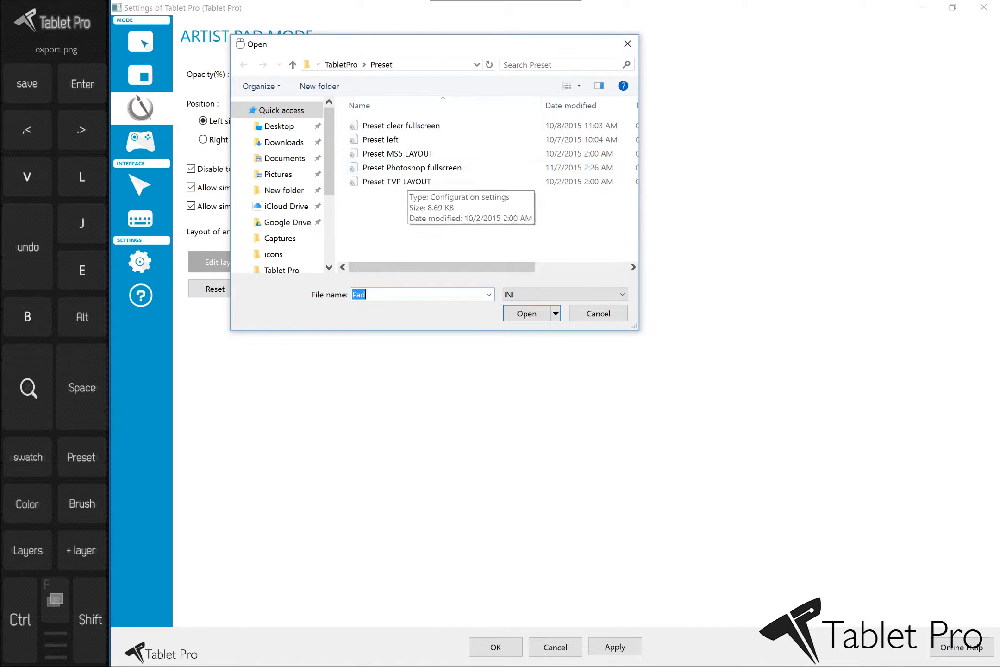
{"action": "left_click", "coordinate": [597, 313]}
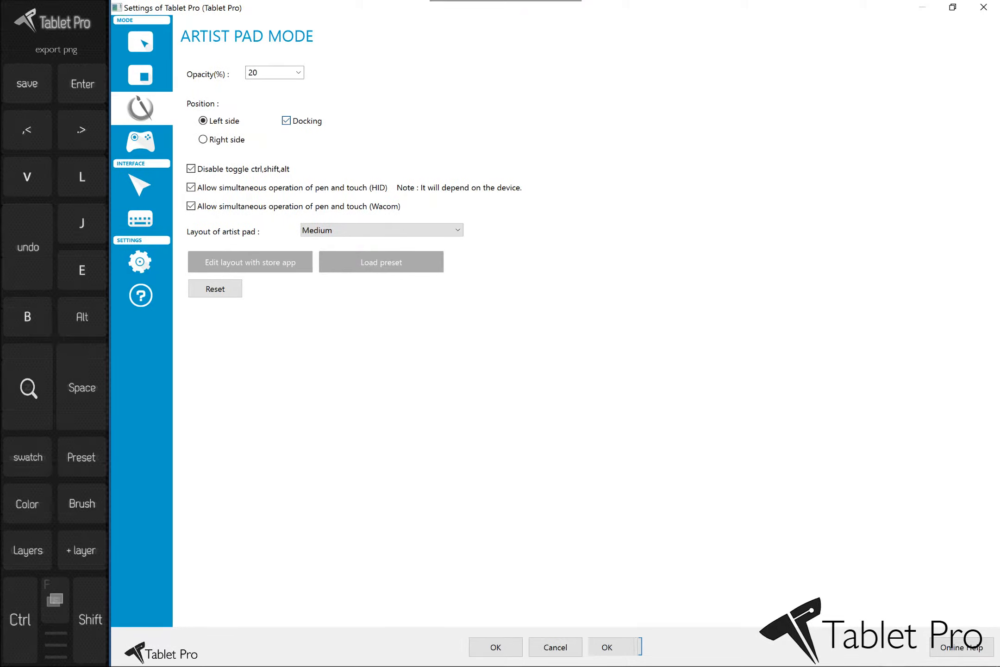
Step: Confirm the loaded Photoshop preset with OK
{"action": "left_click", "coordinate": [297, 73]}
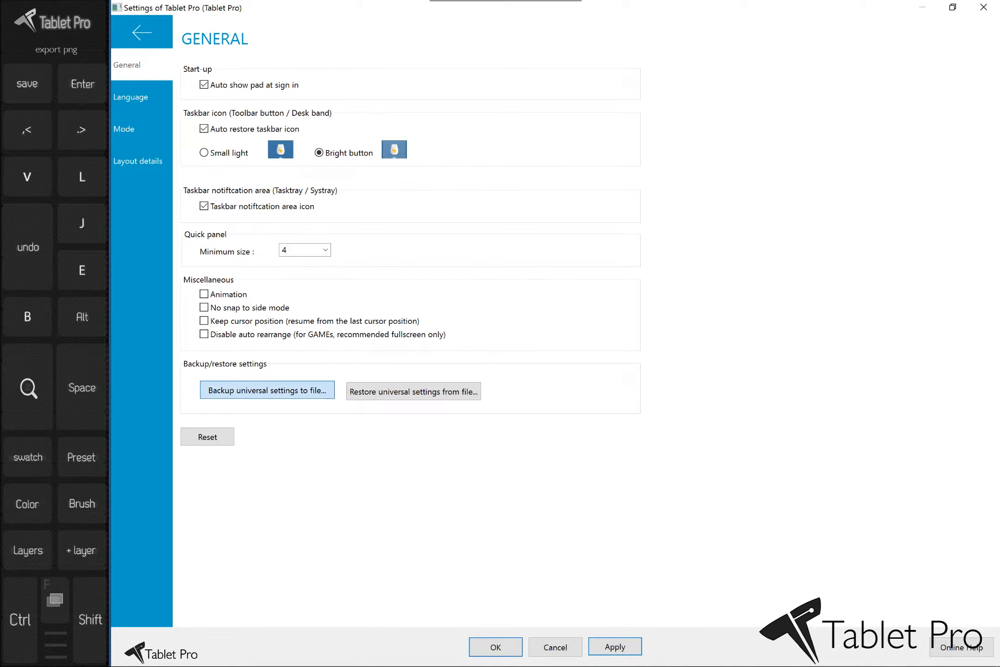
Step: Cancel the Backup universal settings dialog without saving a file
{"action": "left_click", "coordinate": [266, 390]}
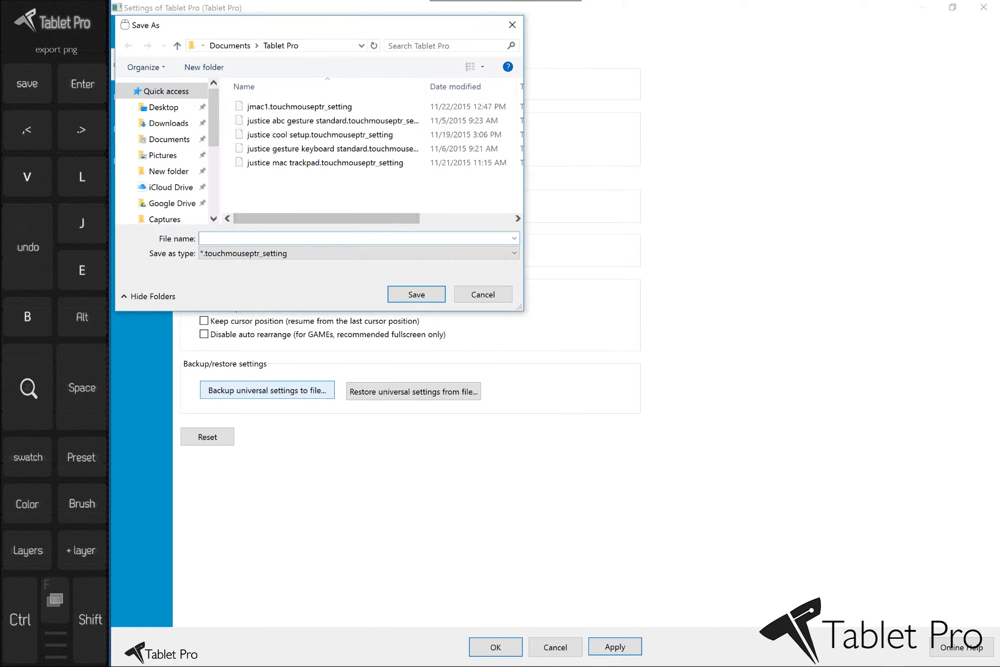
{"action": "mouse_move", "coordinate": [482, 294]}
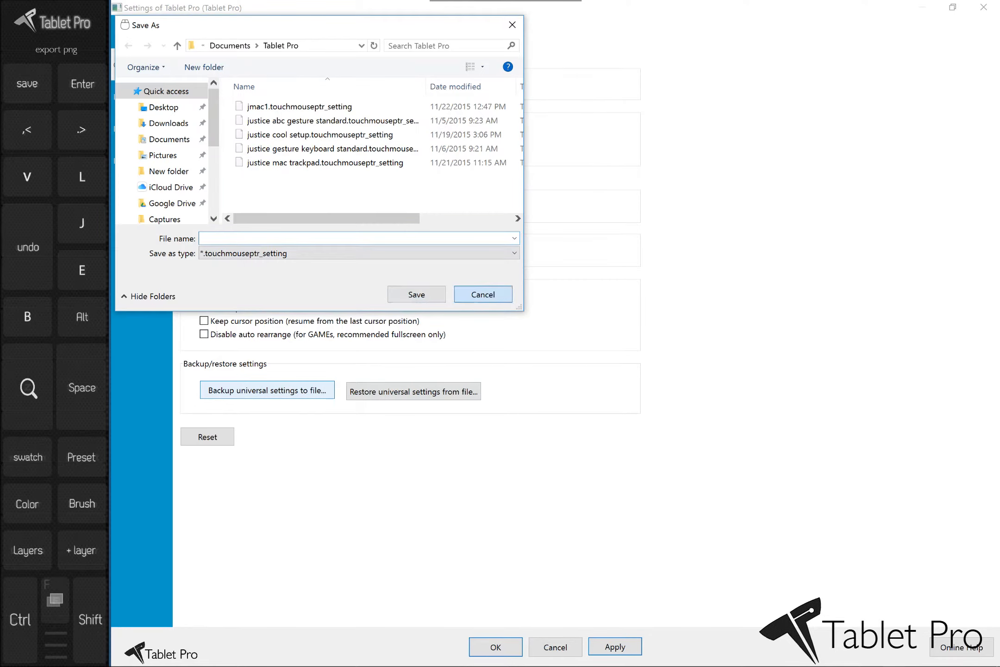
{"action": "left_click", "coordinate": [413, 391]}
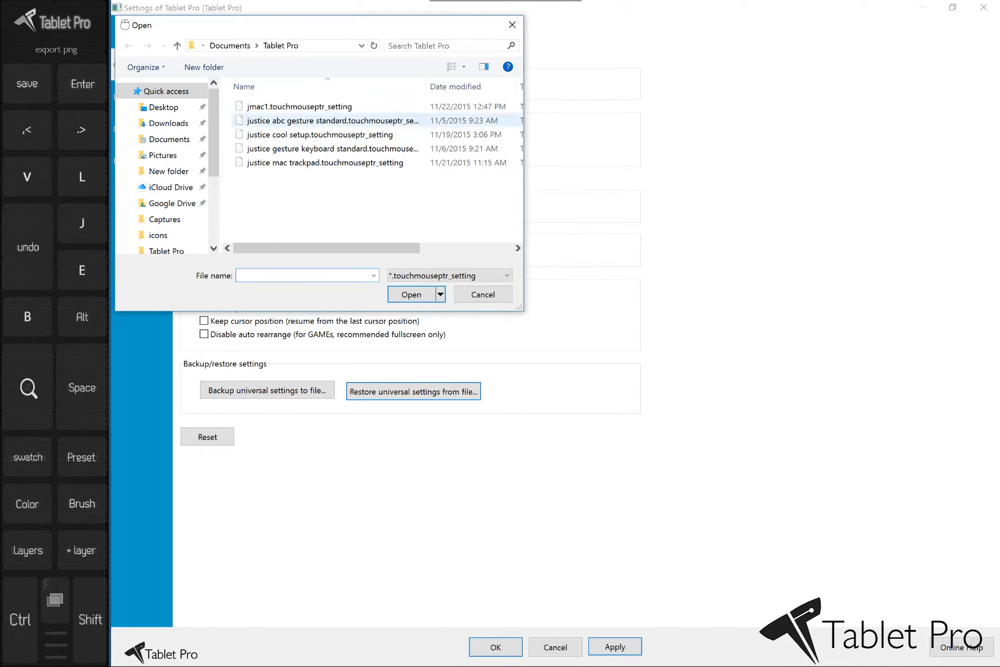
{"action": "left_click", "coordinate": [325, 105]}
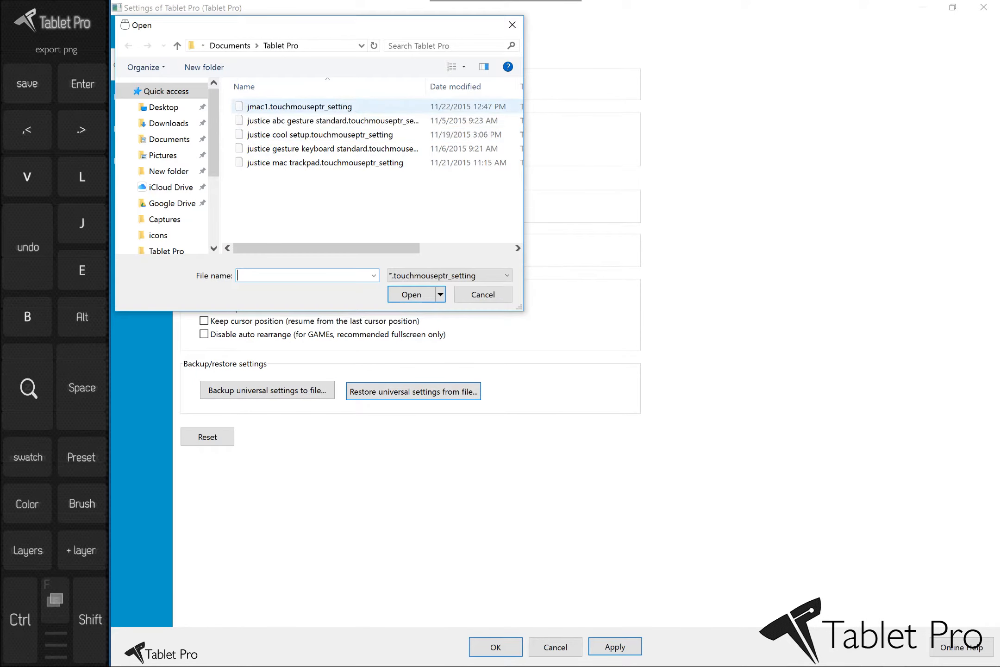
{"action": "left_click", "coordinate": [482, 294]}
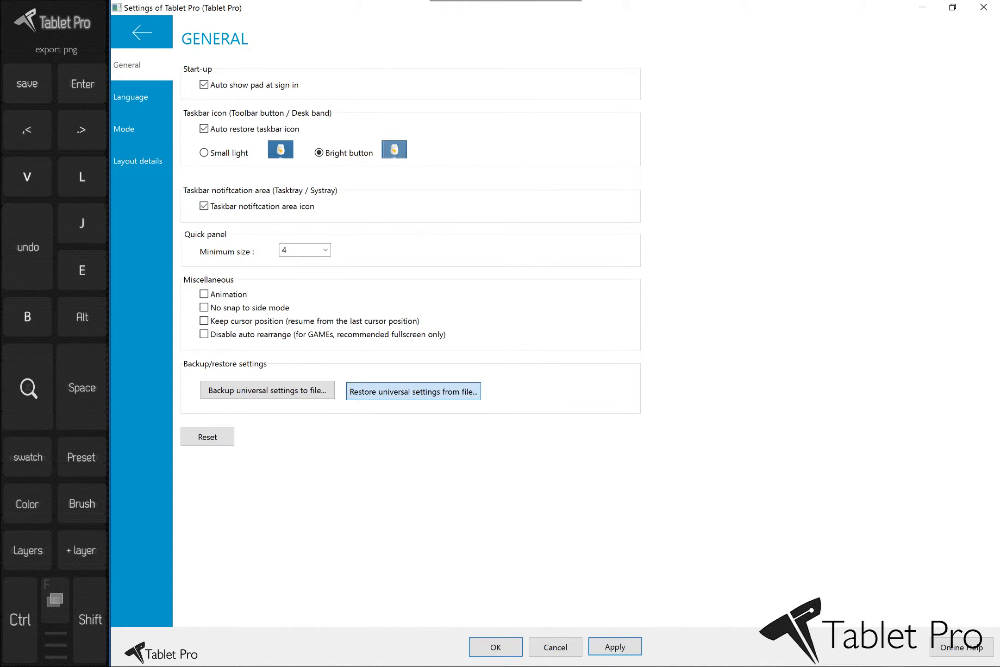
Step: Choose jmac1.touchmouseptr_setting to restore universal settings from file
{"action": "left_click", "coordinate": [413, 390]}
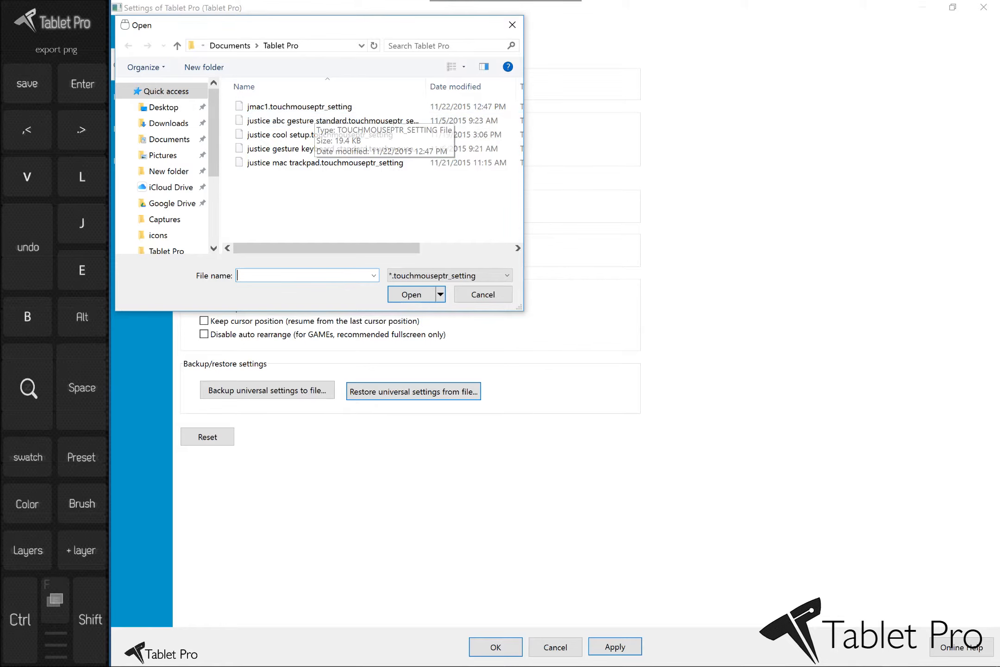
{"action": "left_click", "coordinate": [298, 105]}
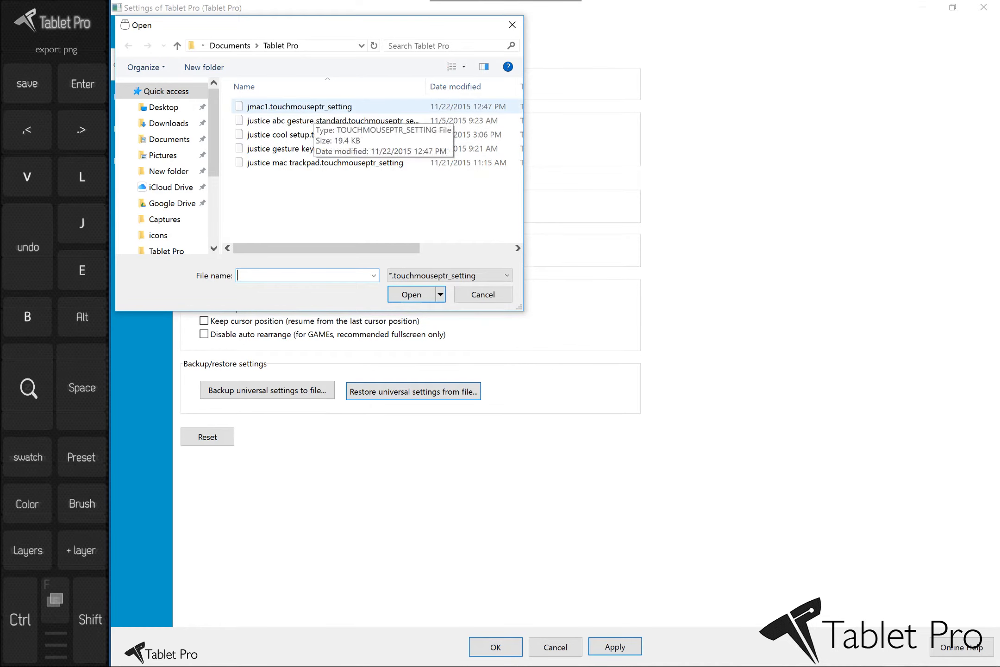